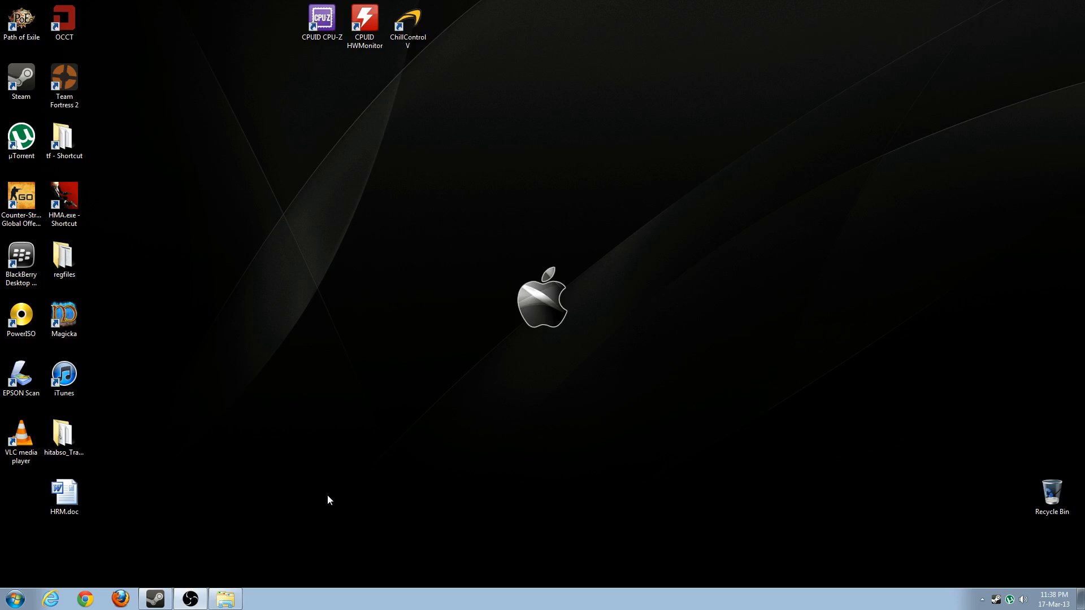
pyautogui.moveTo(412, 448)
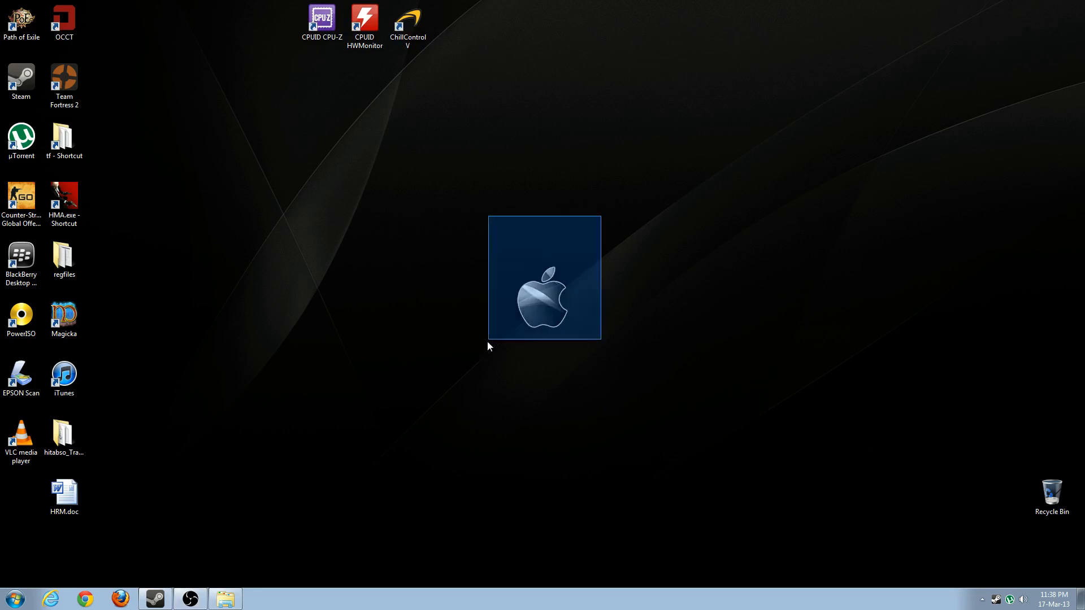
# Browse from the desktop tf shortcut into resource\ui and select HudDamageAccount.res and its copy
pyautogui.click(644, 207)
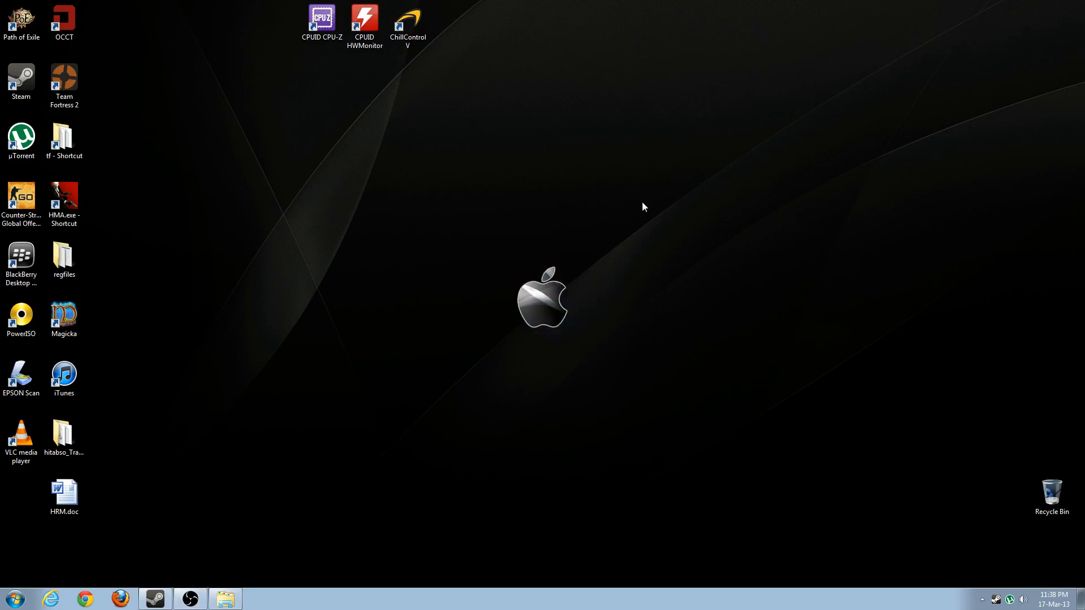
pyautogui.moveTo(490, 365)
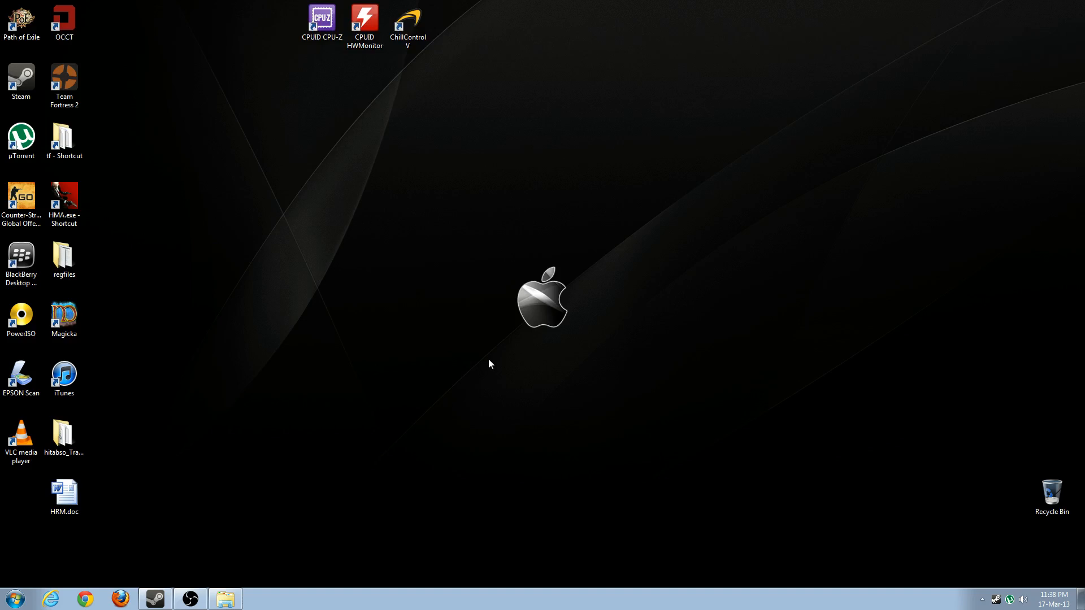
pyautogui.moveTo(616, 205)
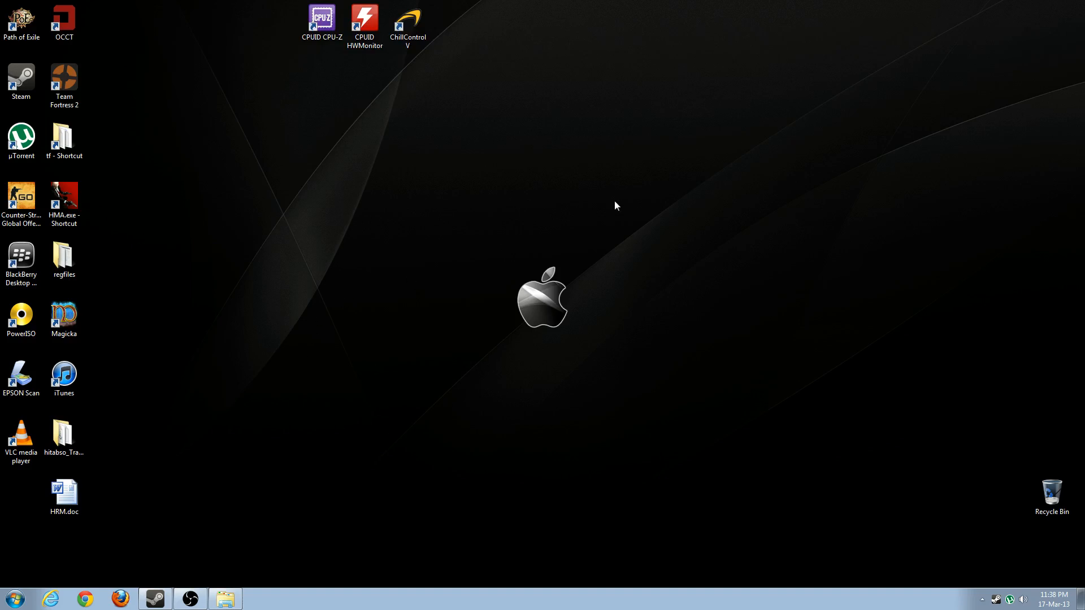
pyautogui.moveTo(599, 207)
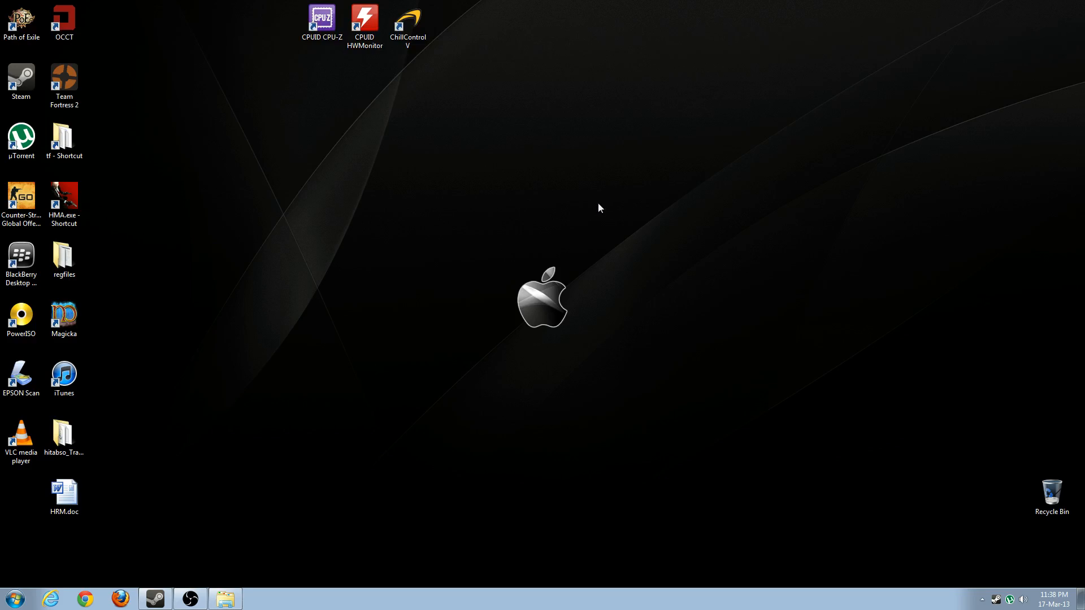
pyautogui.moveTo(281, 238)
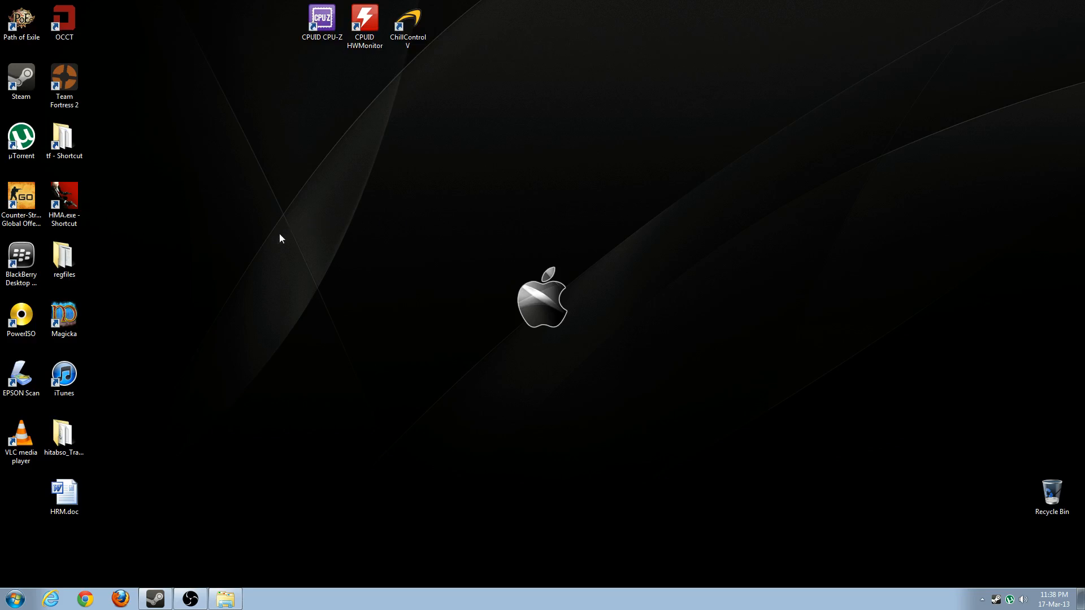
pyautogui.click(64, 139)
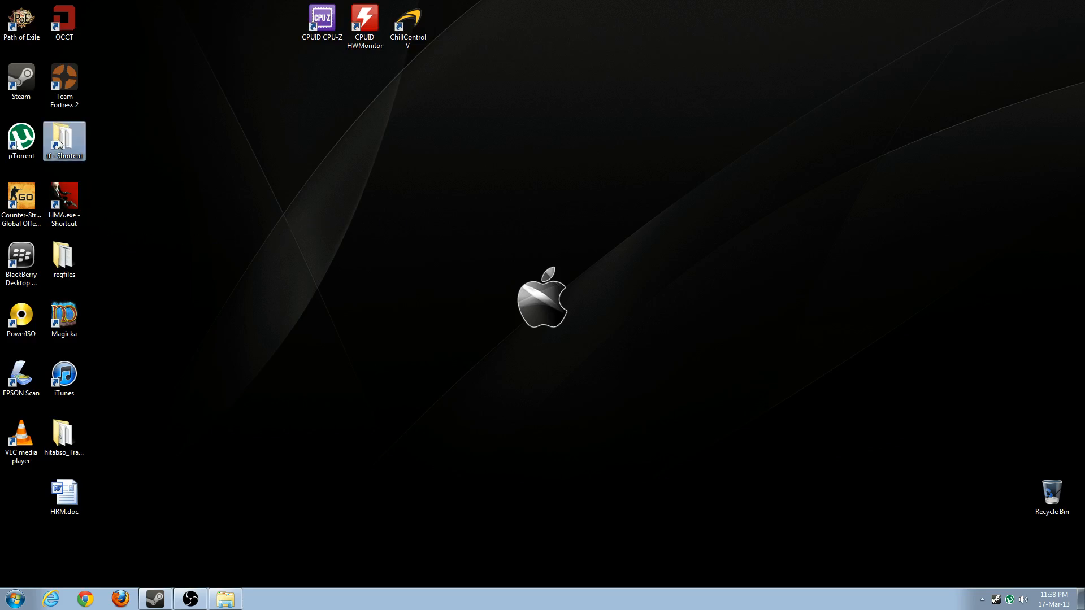
pyautogui.doubleClick(64, 136)
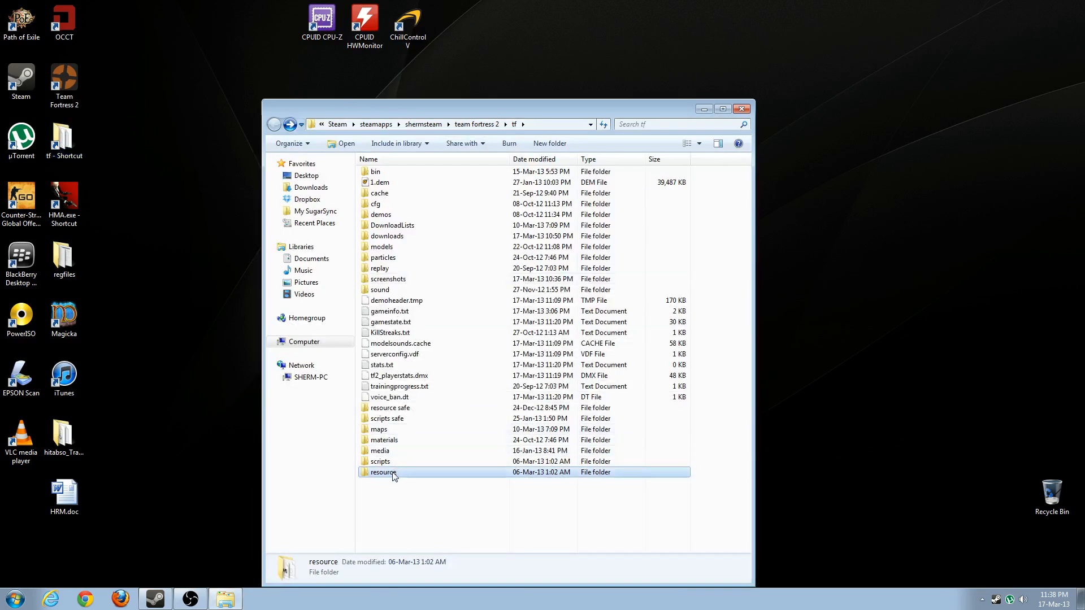
pyautogui.doubleClick(383, 472)
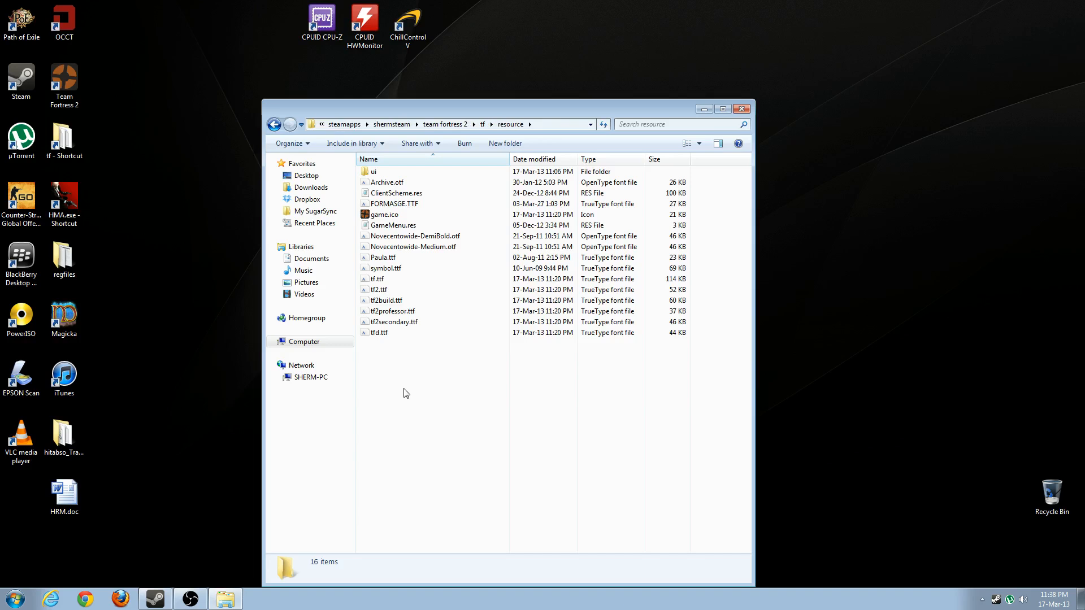
pyautogui.moveTo(443, 363)
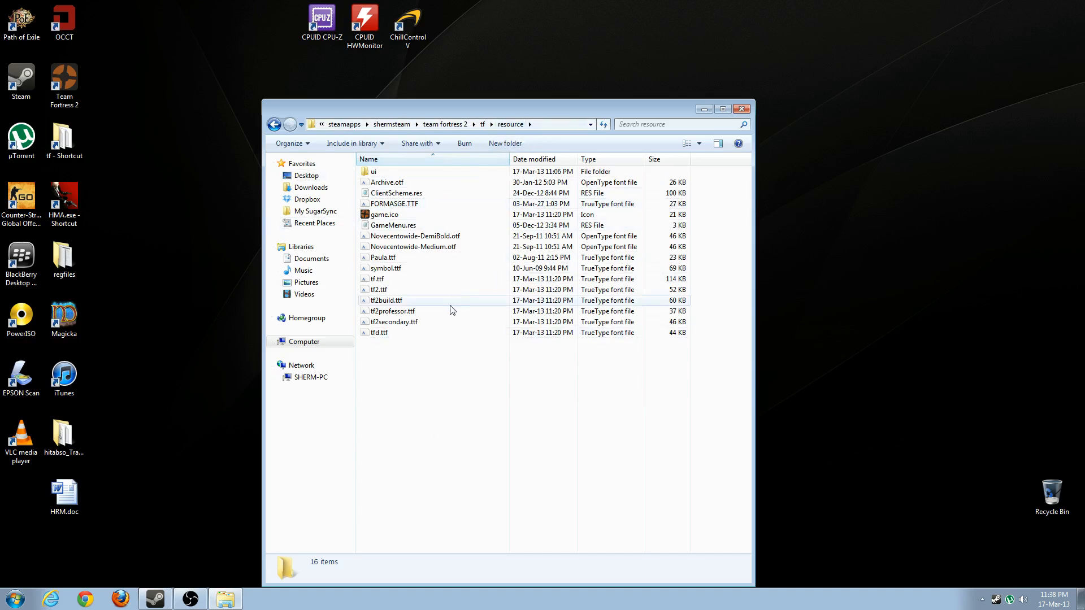
pyautogui.moveTo(392, 172)
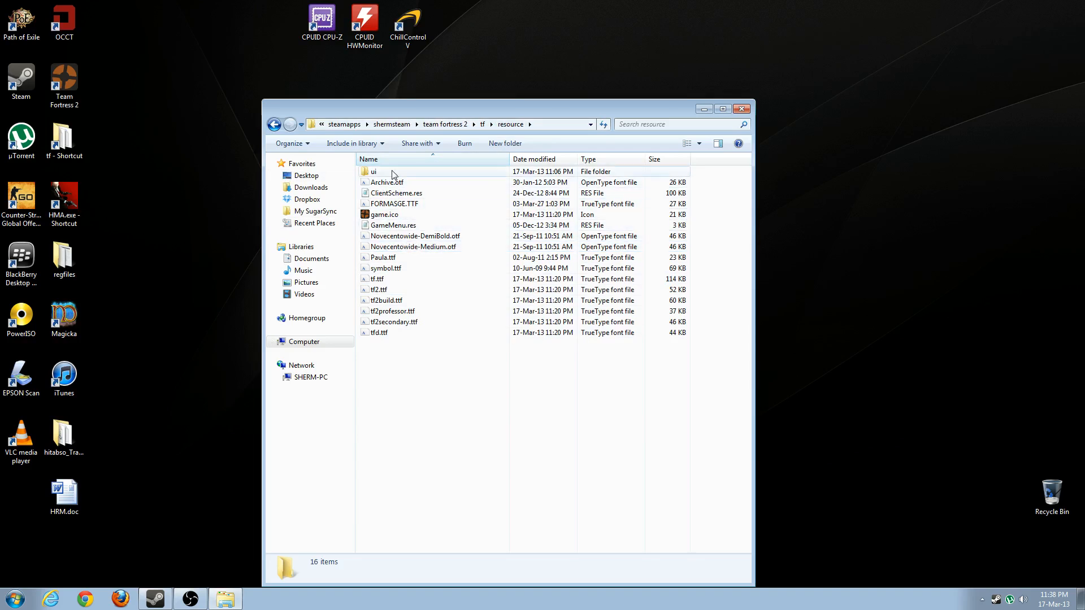
pyautogui.doubleClick(373, 171)
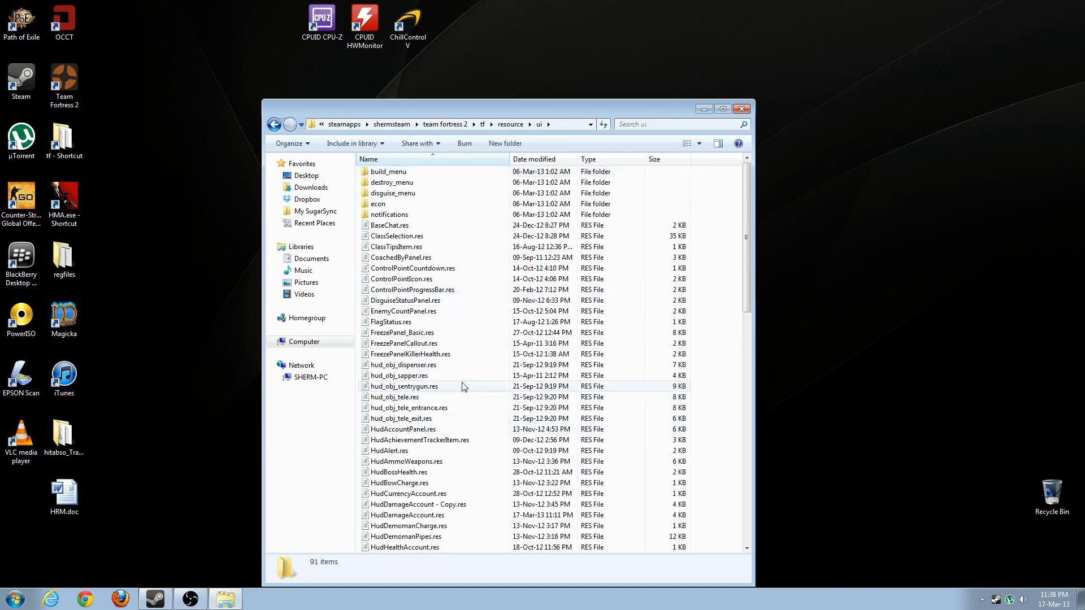
pyautogui.moveTo(412, 515)
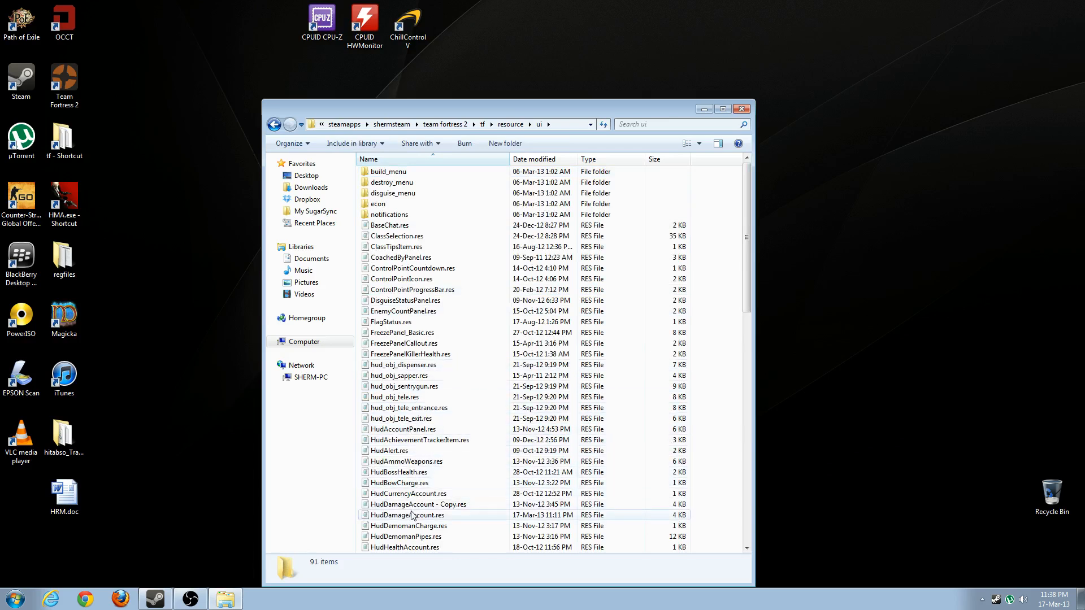
pyautogui.click(408, 515)
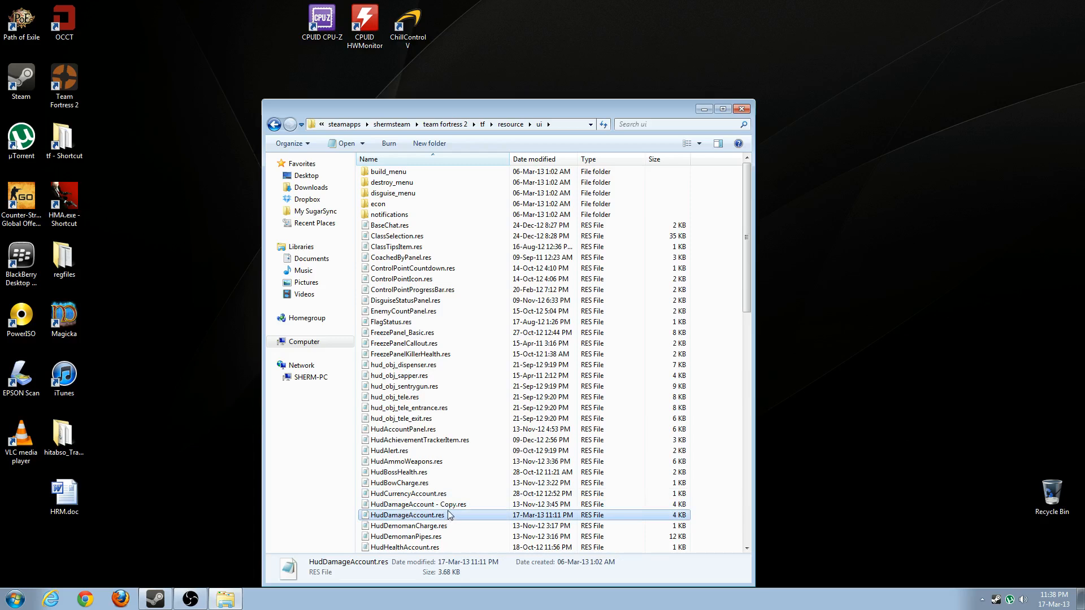
pyautogui.click(417, 504)
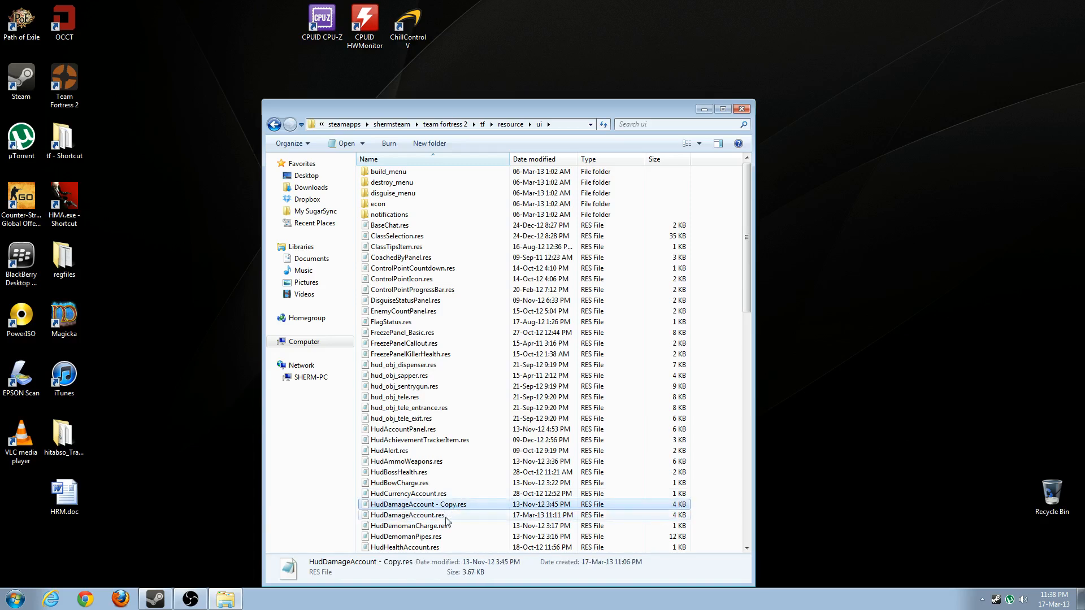
pyautogui.doubleClick(407, 515)
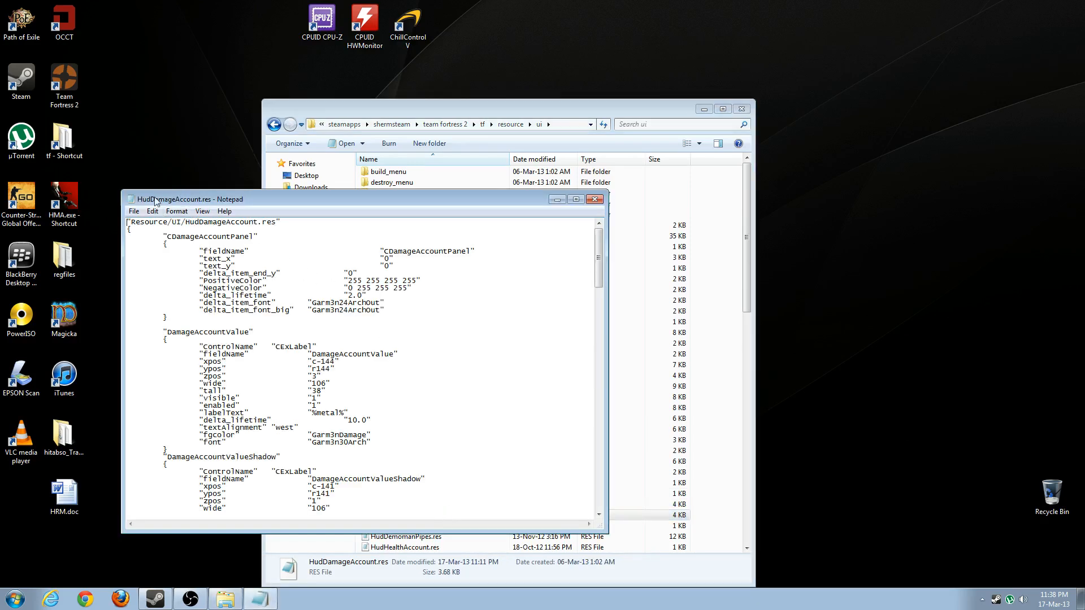
pyautogui.moveTo(272, 334)
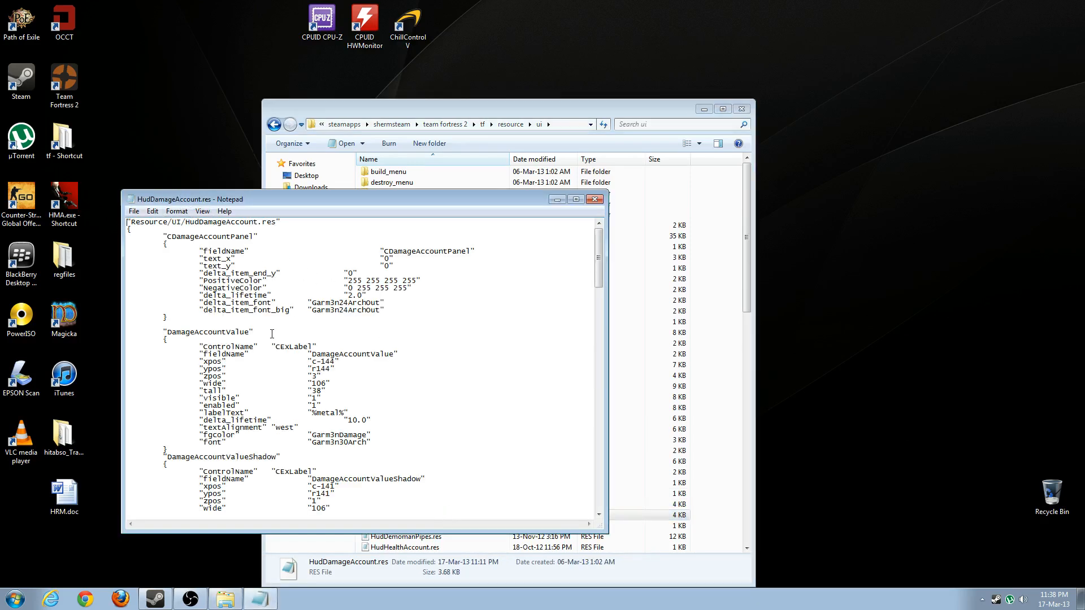
pyautogui.moveTo(386, 376)
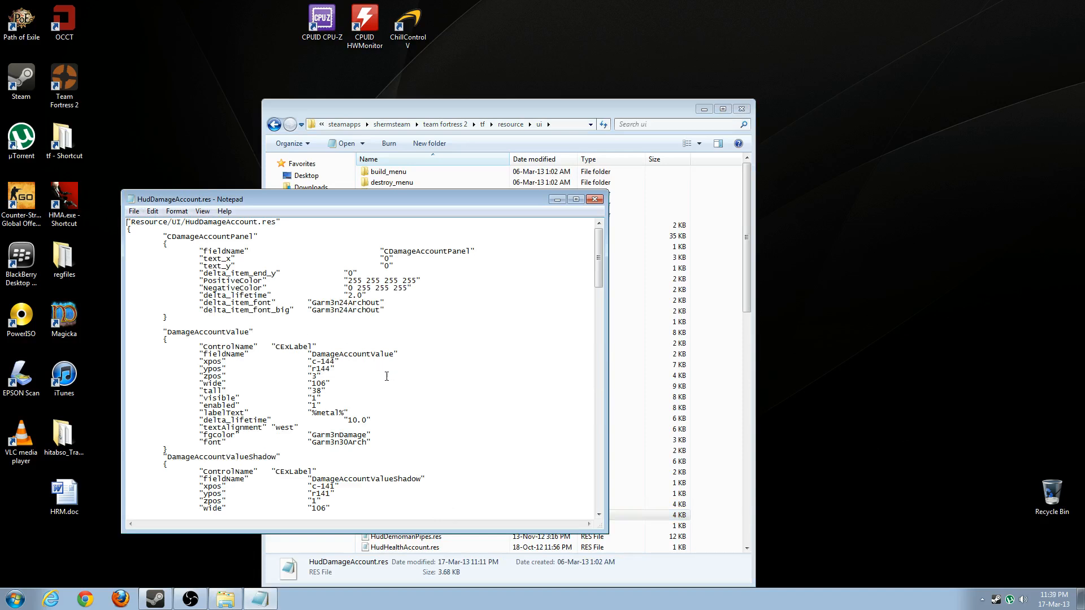
pyautogui.moveTo(314, 251)
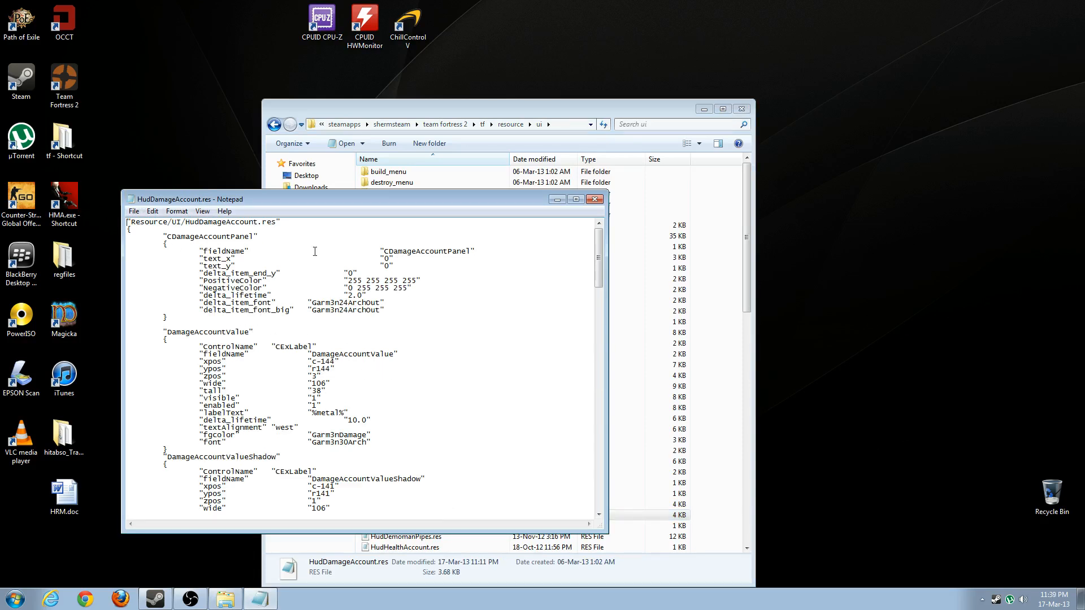
pyautogui.moveTo(289, 269)
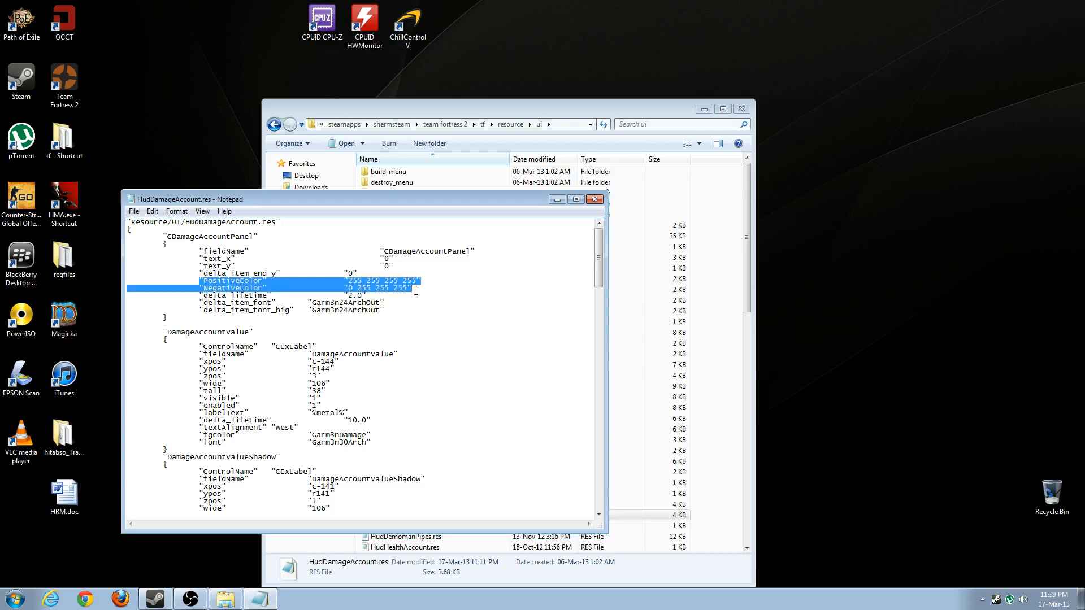
pyautogui.click(414, 280)
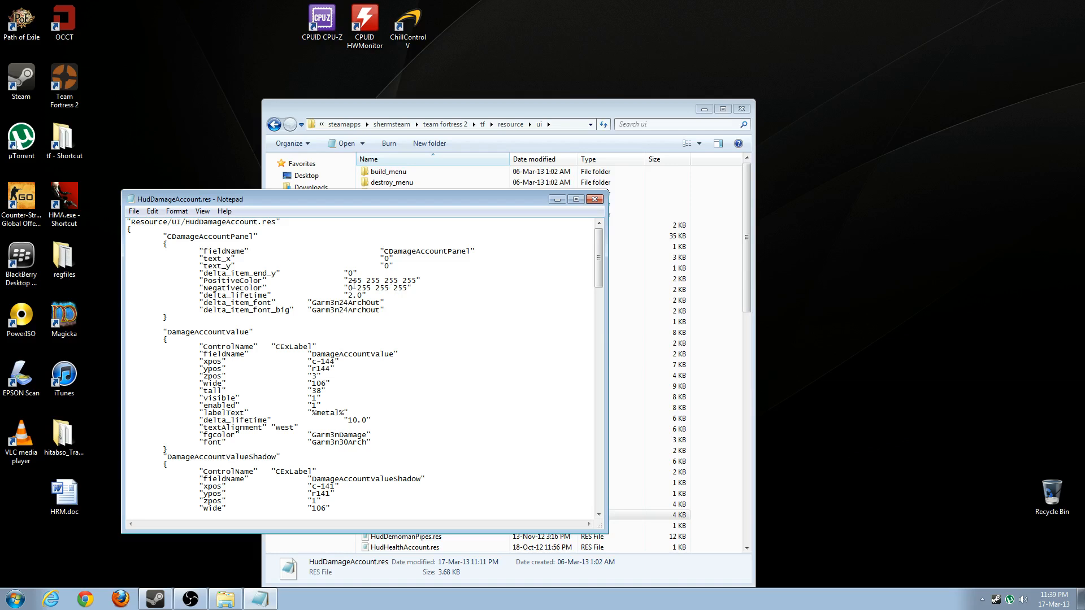
pyautogui.moveTo(446, 284)
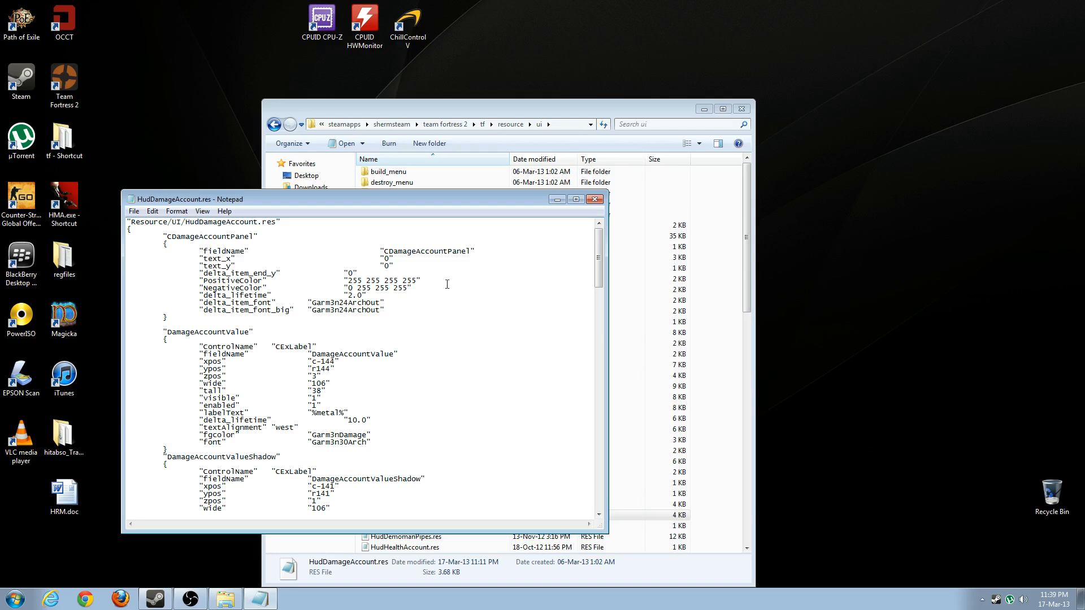
pyautogui.moveTo(188, 294)
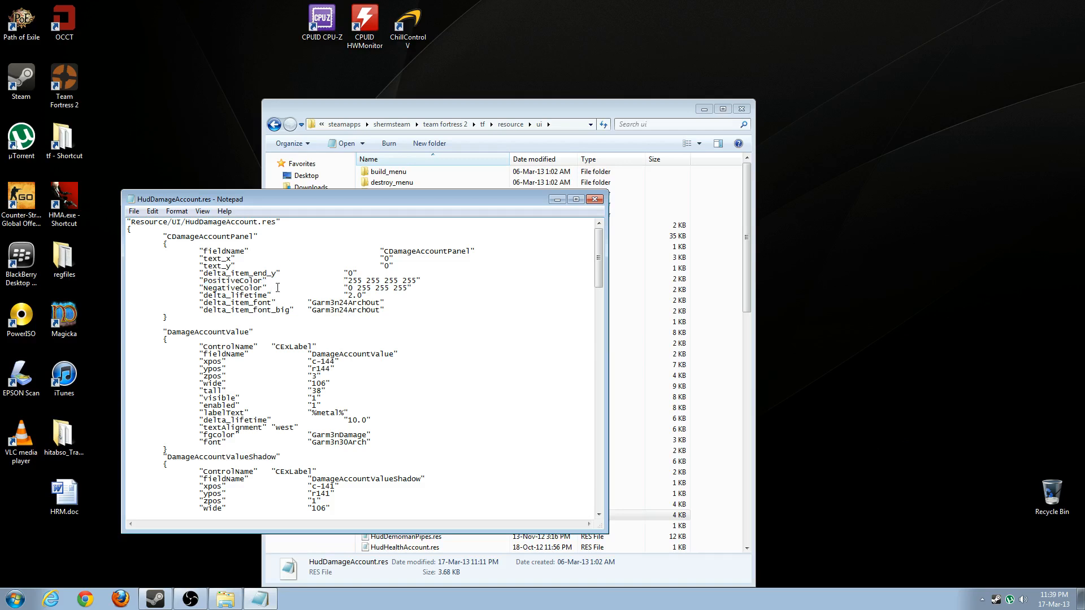
pyautogui.doubleClick(235, 287)
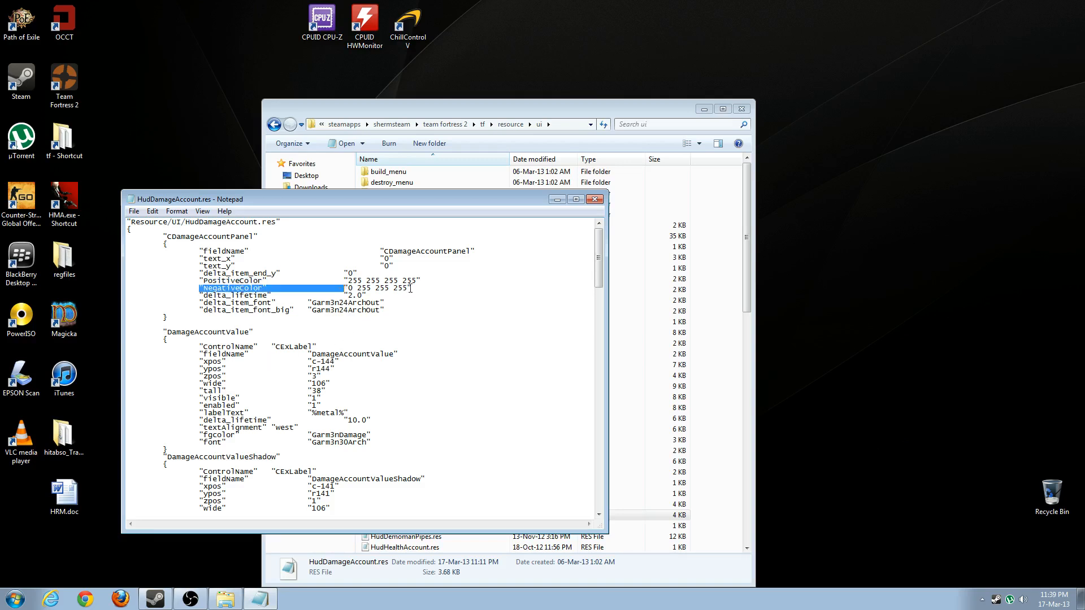
pyautogui.click(408, 289)
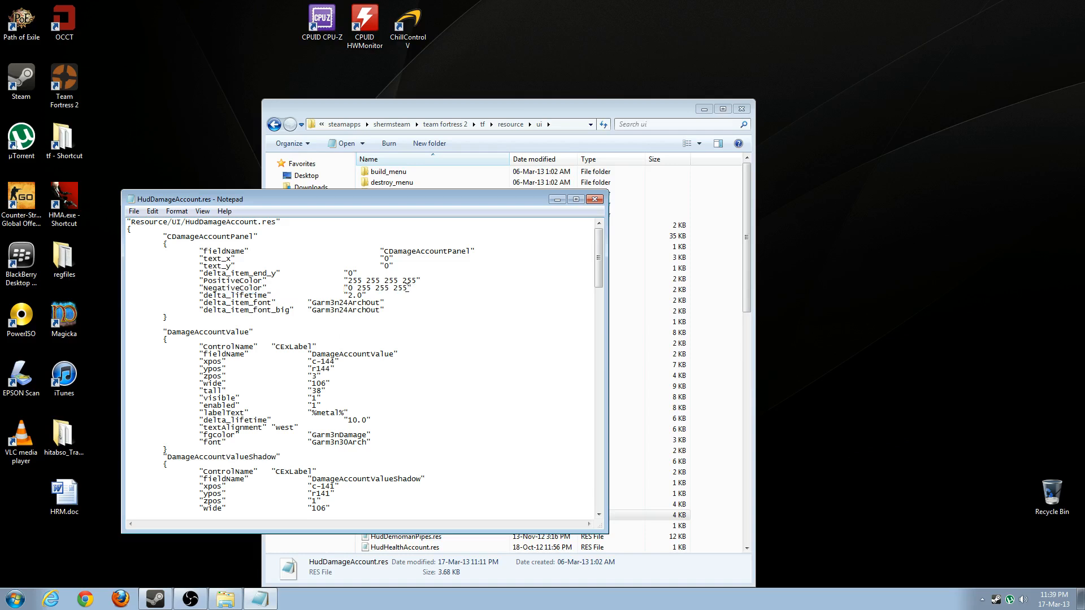
pyautogui.doubleClick(378, 288)
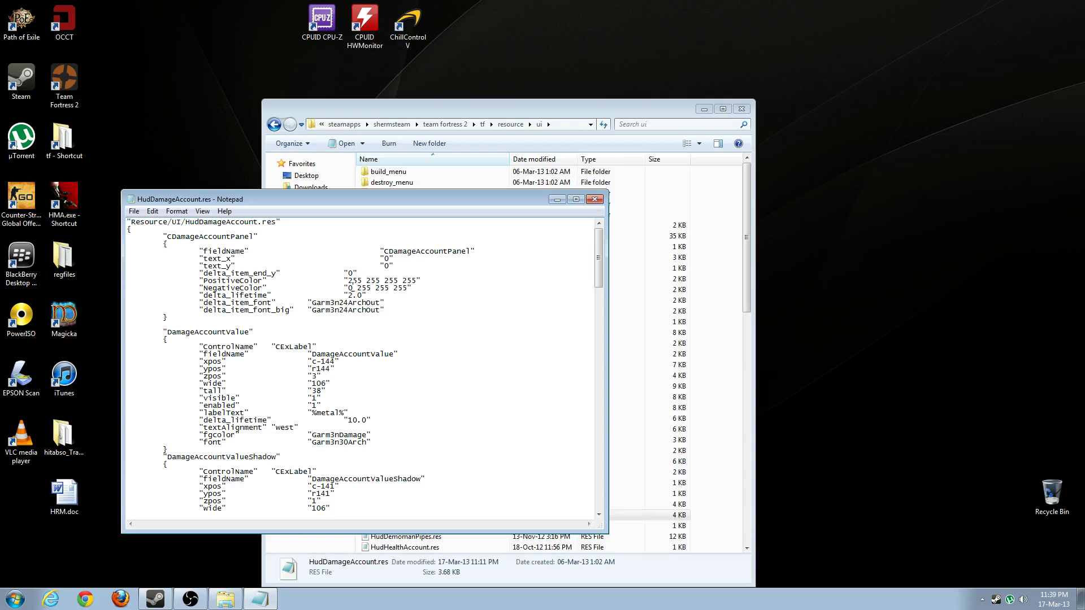
pyautogui.doubleClick(355, 280)
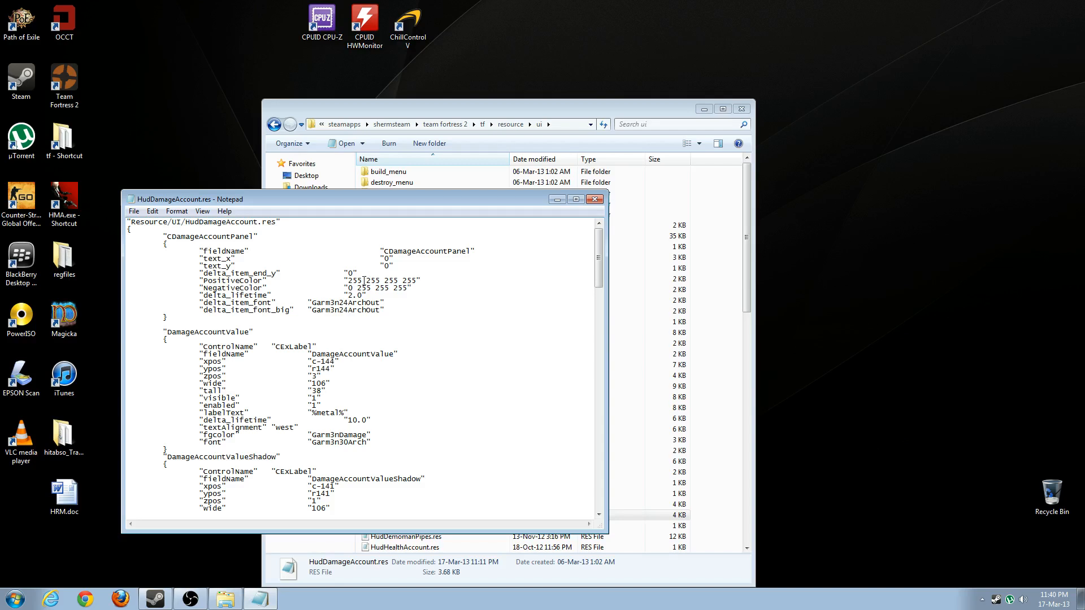
pyautogui.doubleClick(358, 280)
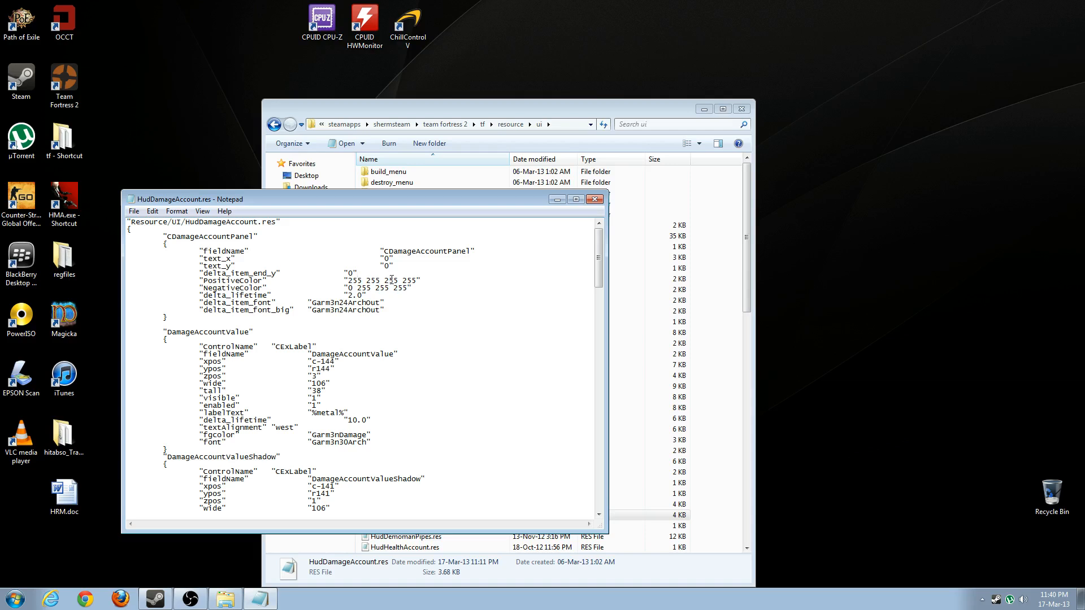
pyautogui.doubleClick(398, 280)
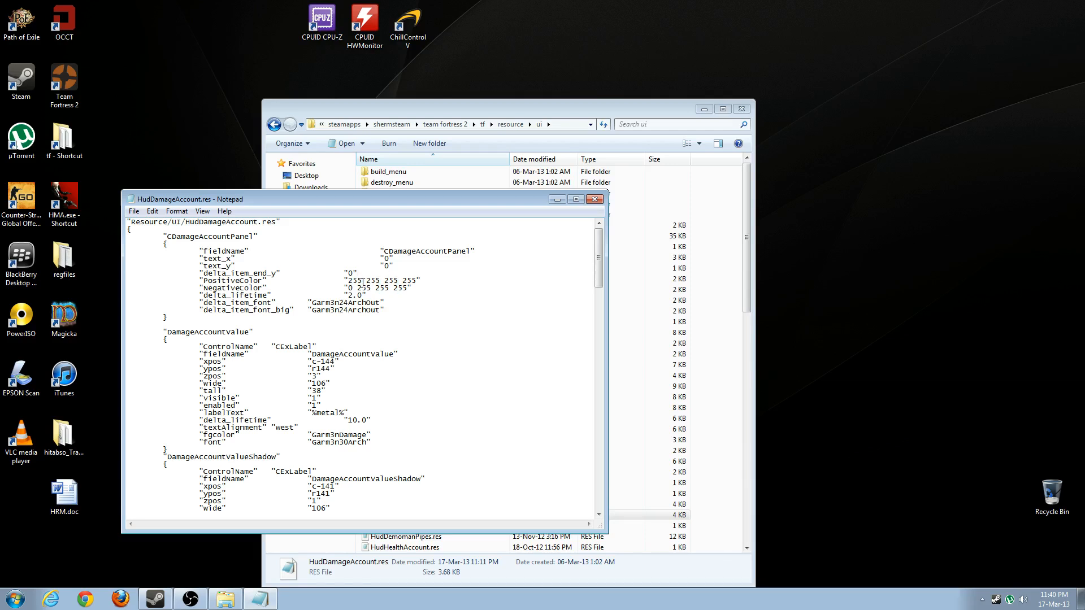
pyautogui.doubleClick(382, 281)
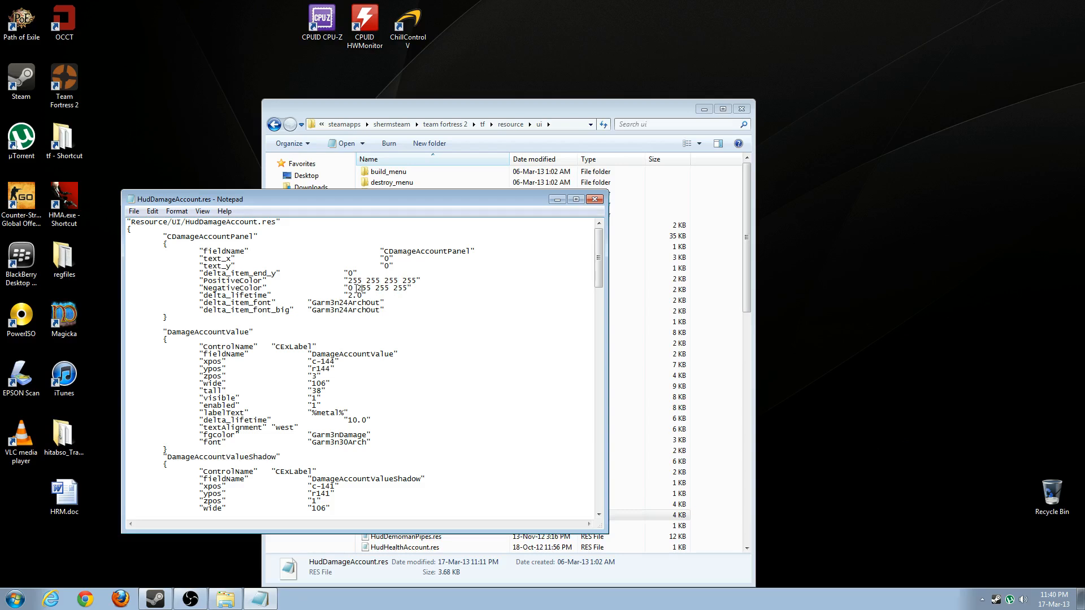
pyautogui.doubleClick(363, 287)
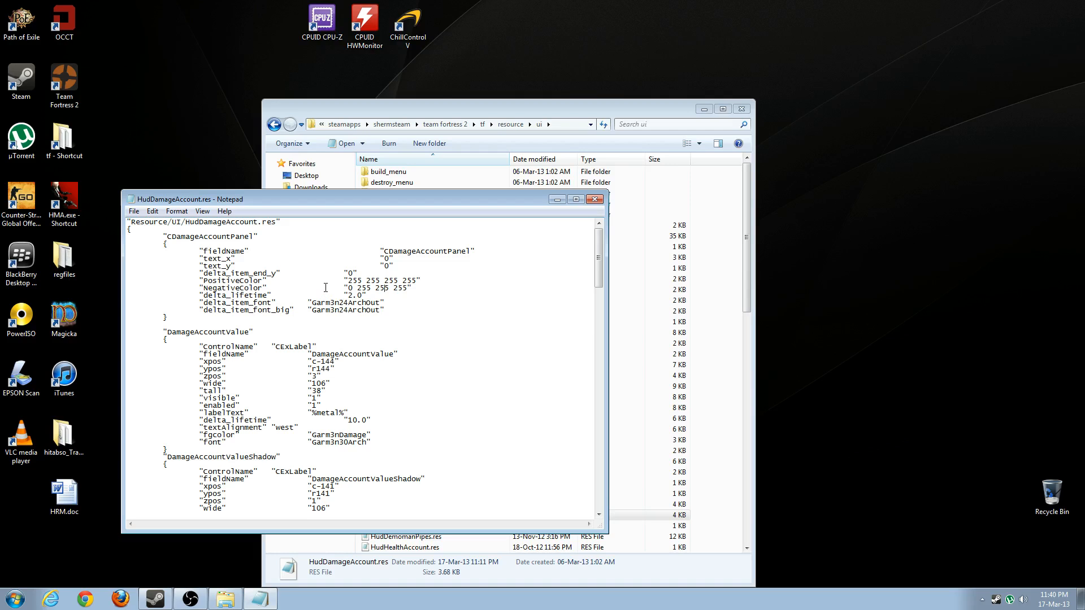
pyautogui.moveTo(399, 293)
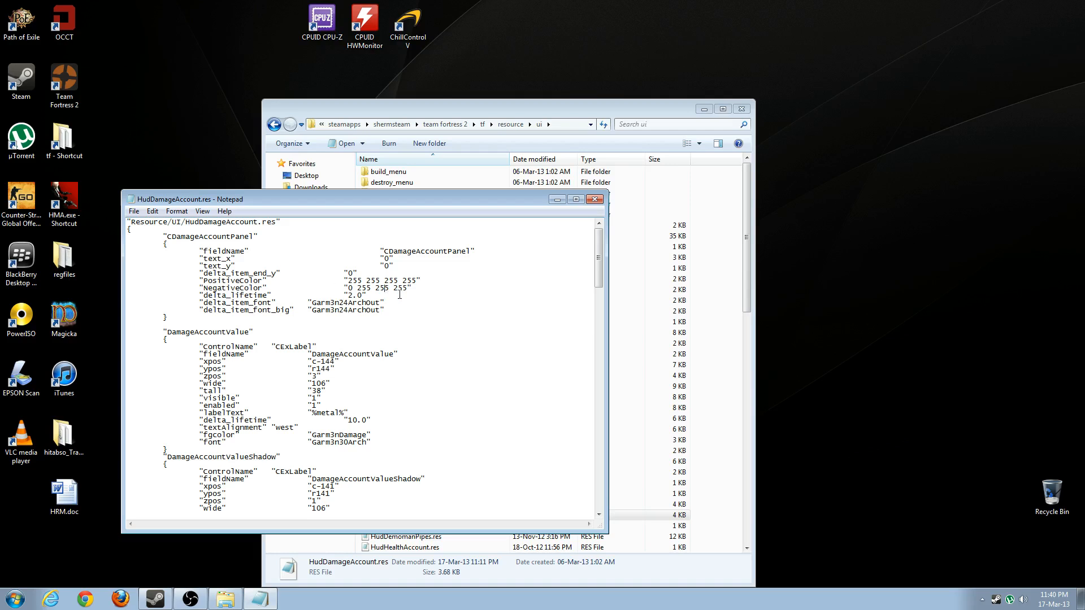
pyautogui.doubleClick(400, 288)
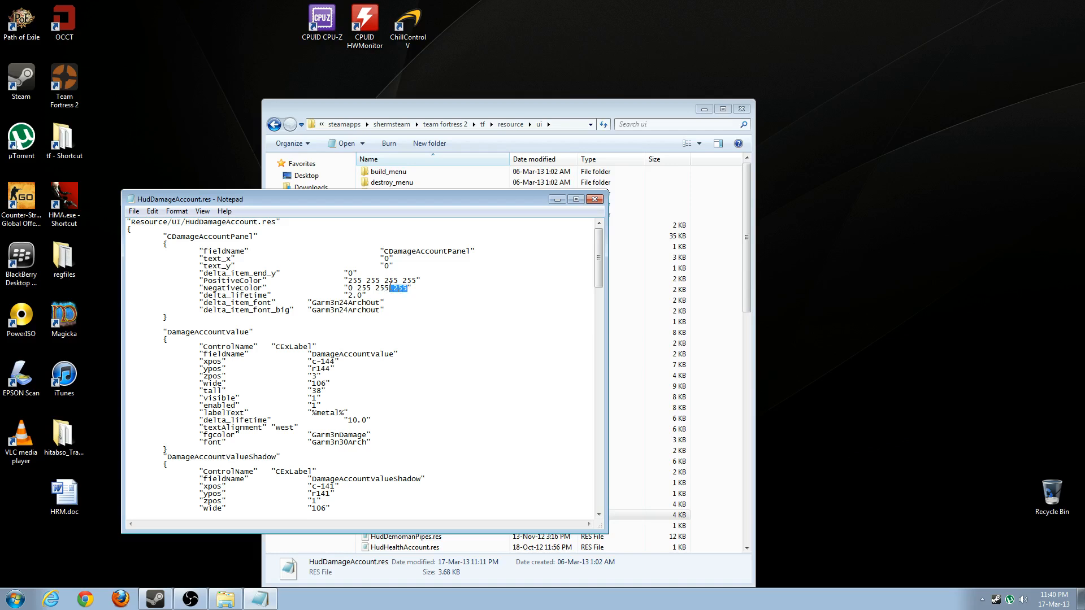
pyautogui.click(401, 287)
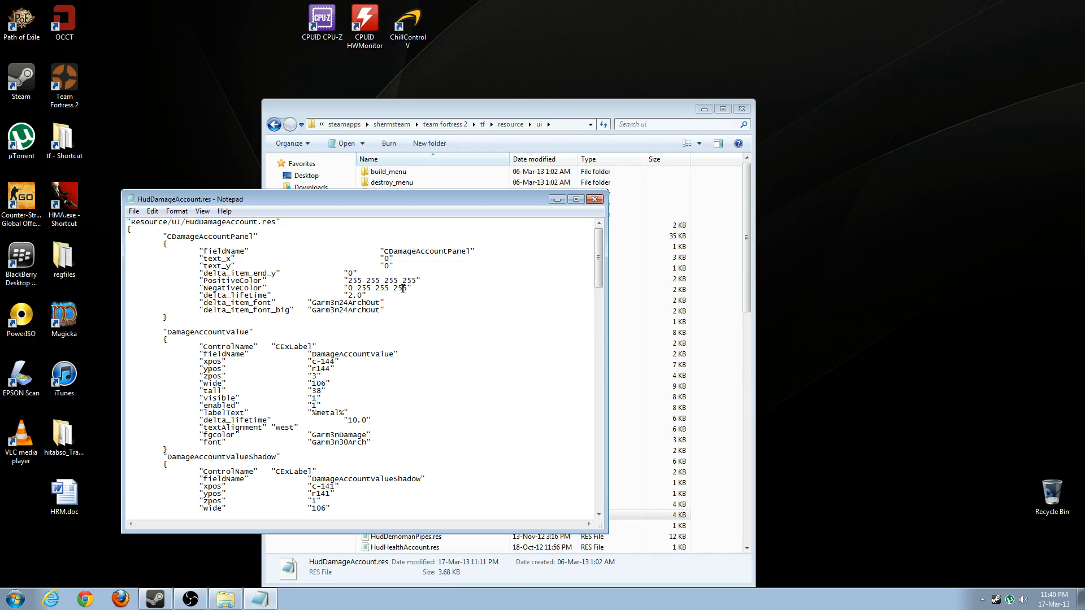
pyautogui.doubleClick(400, 288)
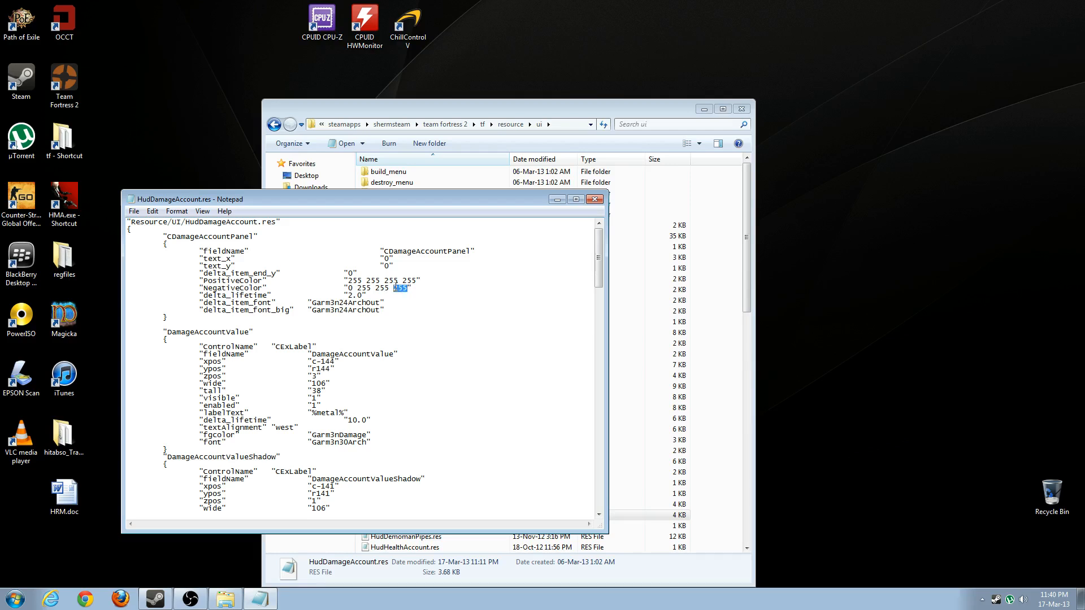
pyautogui.click(412, 289)
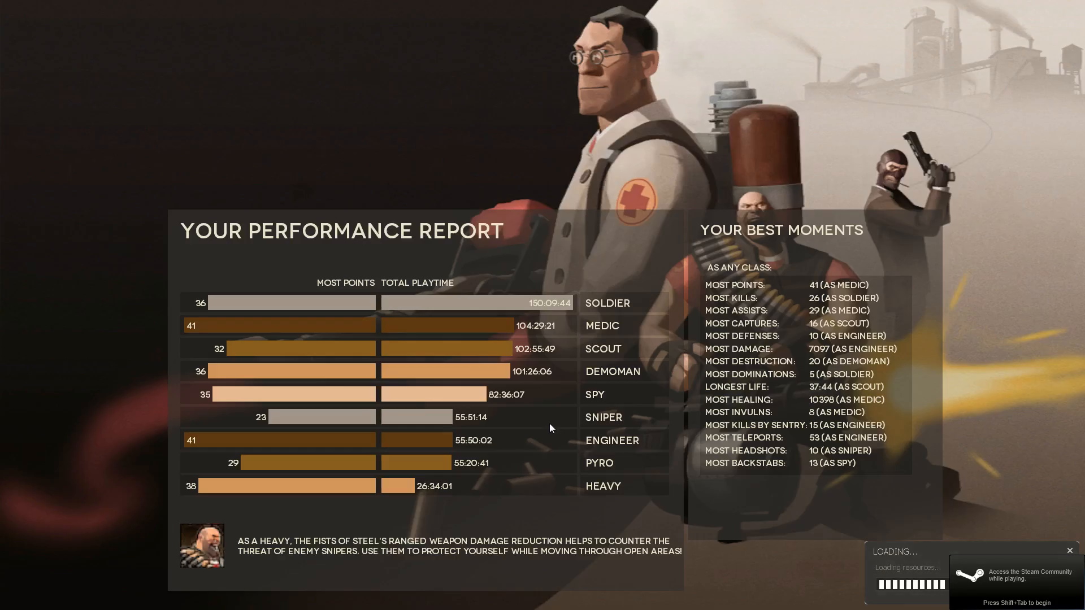
pyautogui.moveTo(917, 451)
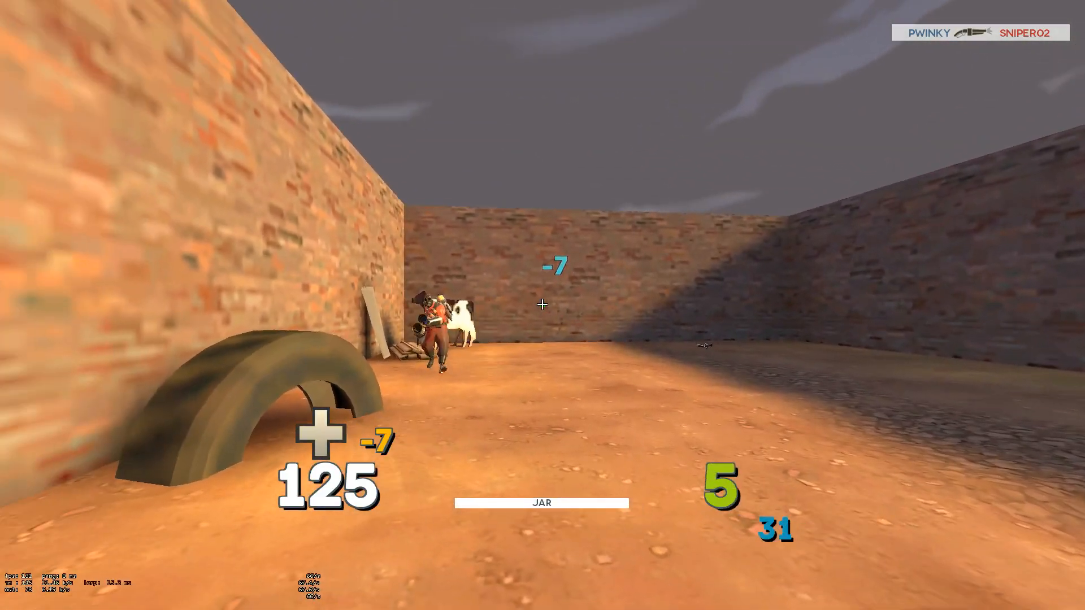
pyautogui.moveTo(543, 305)
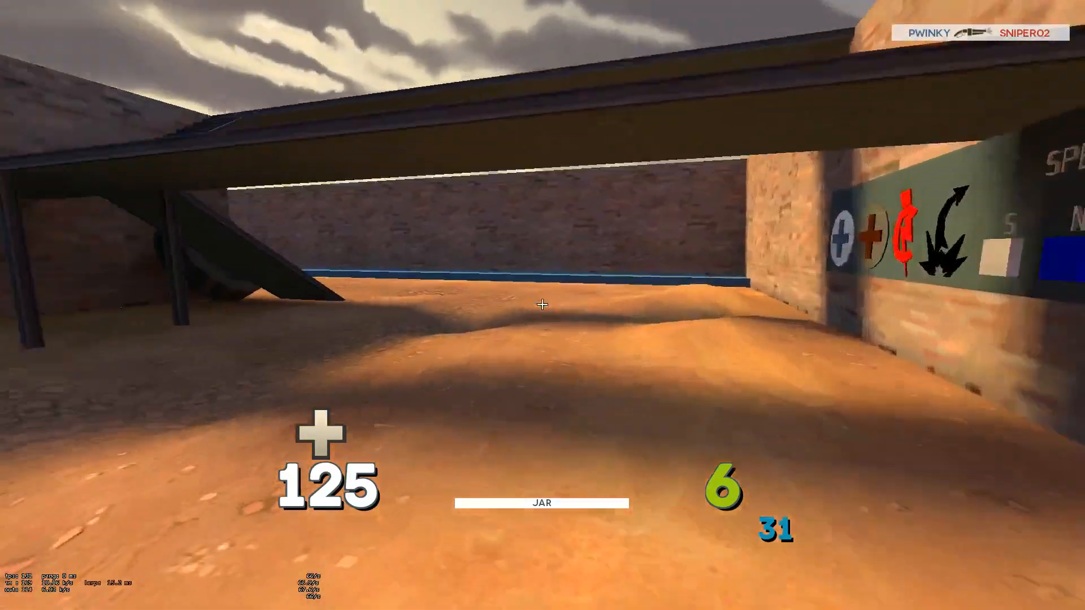
# Switch from the Team Fortress 2 match back to HudDamageAccount.res in Notepad
pyautogui.press('tab')
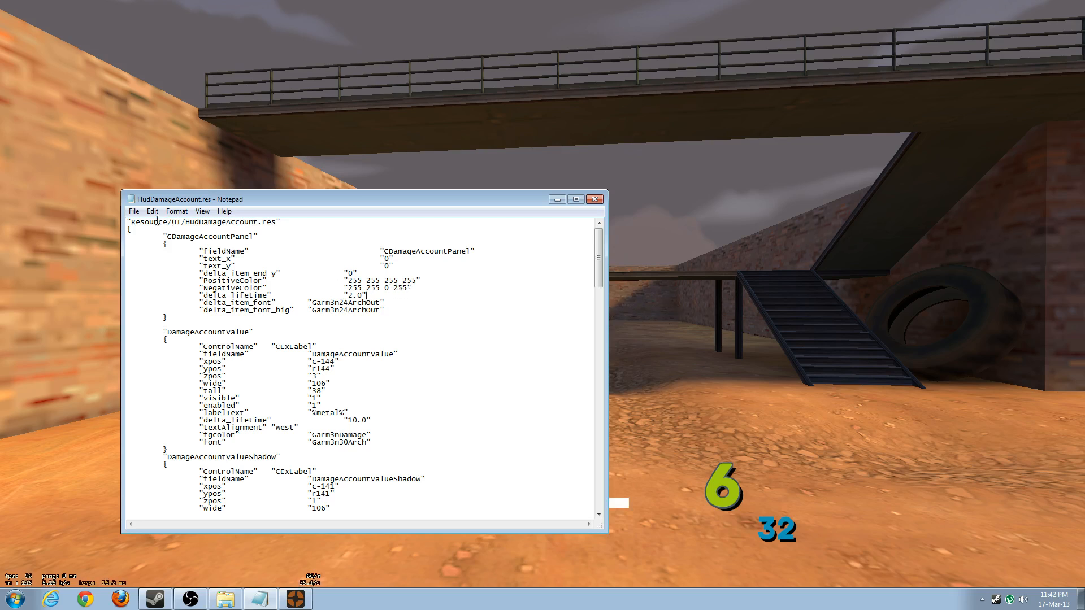
pyautogui.moveTo(150, 252)
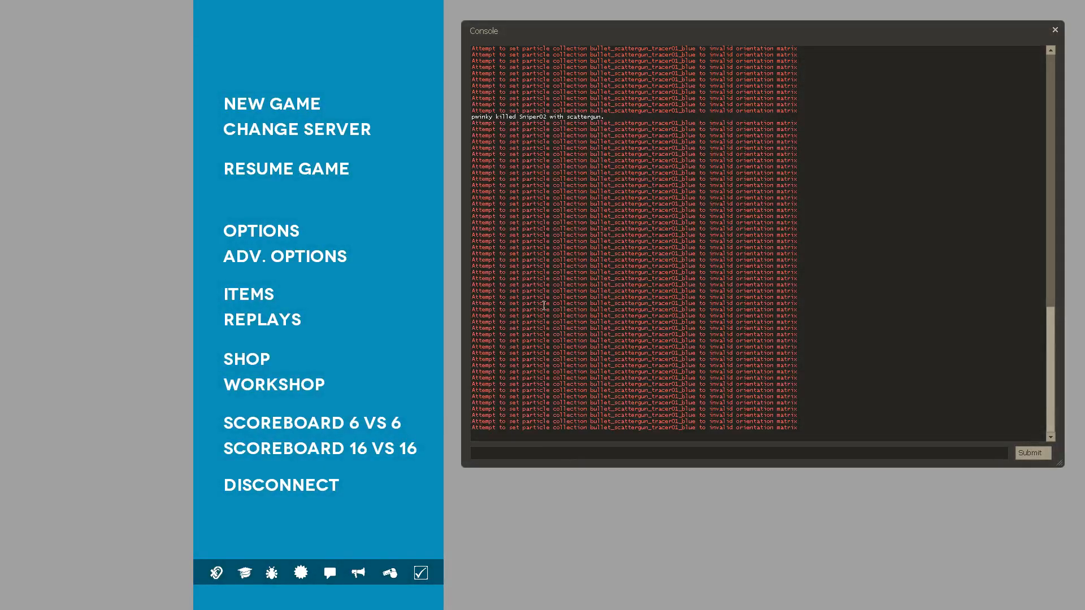
# Enter the hud_reload command in the Team Fortress 2 developer console
pyautogui.write('hud+')
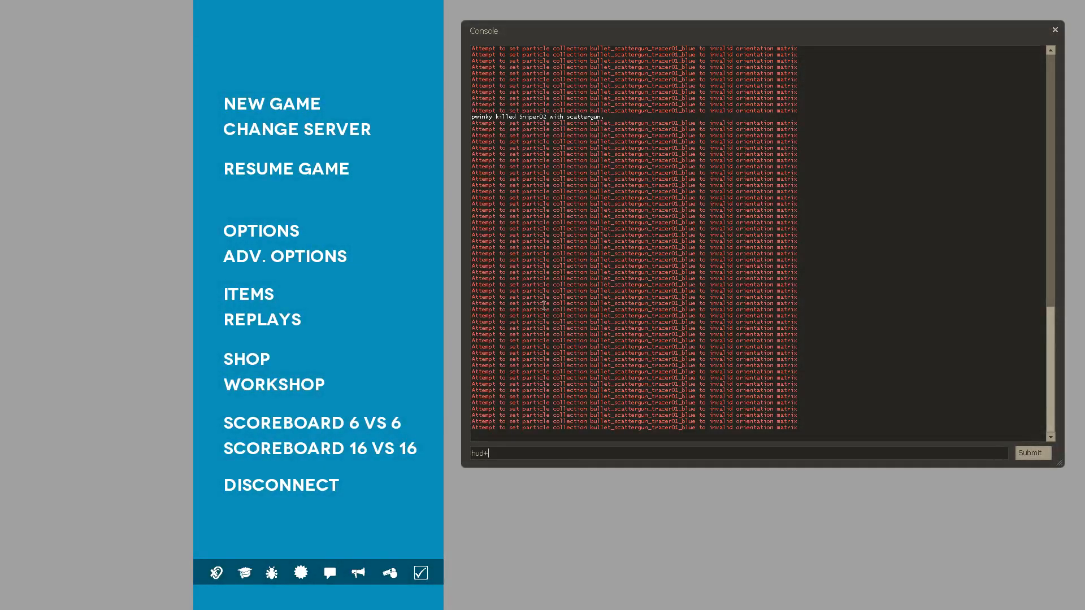
pyautogui.write('hud_reload')
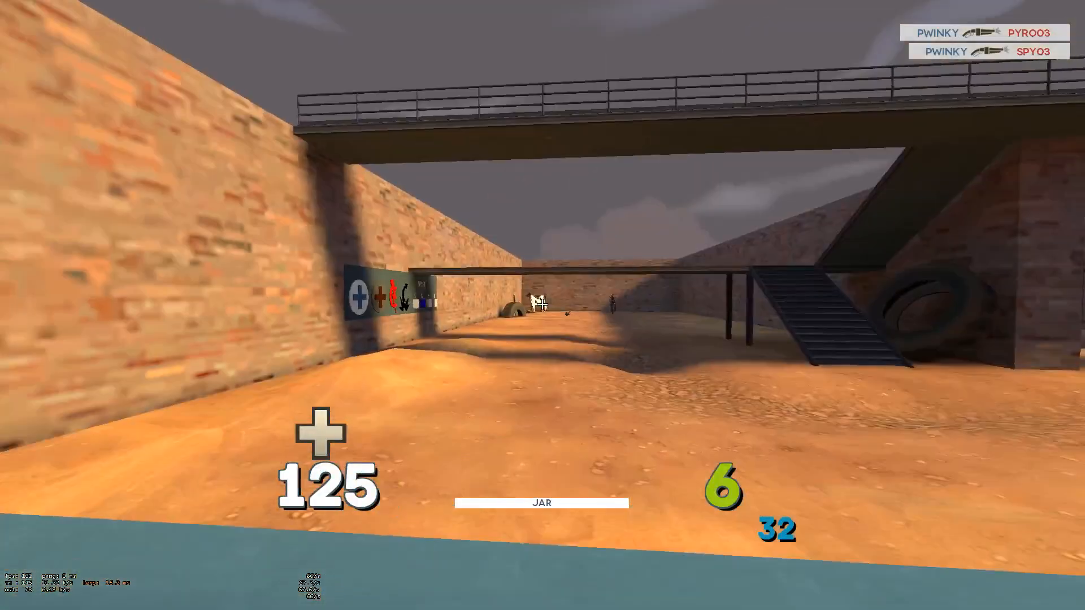
pyautogui.moveTo(543, 305)
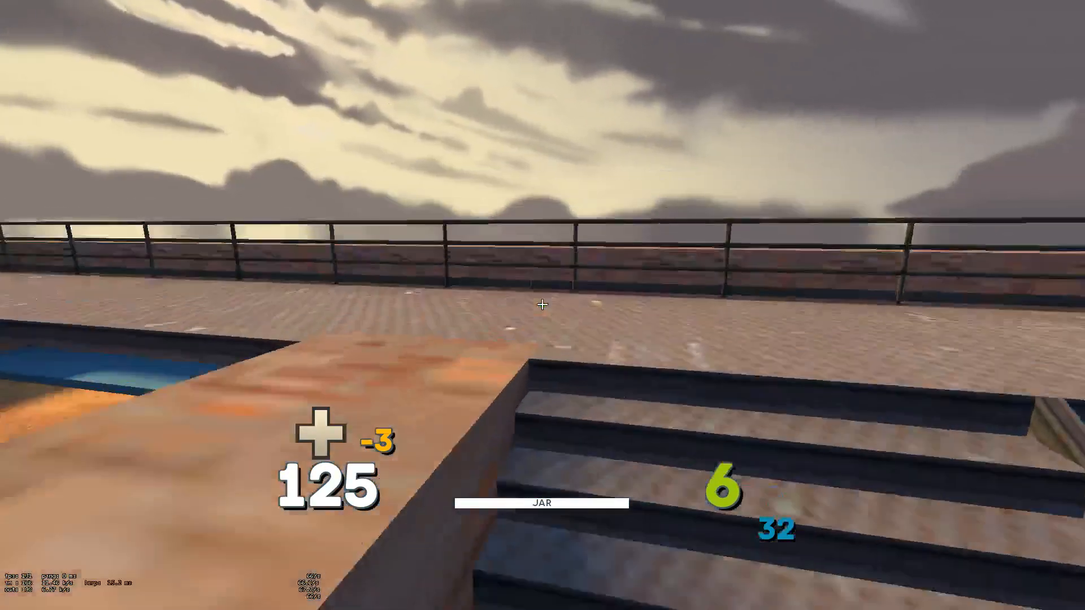
pyautogui.moveTo(542, 304)
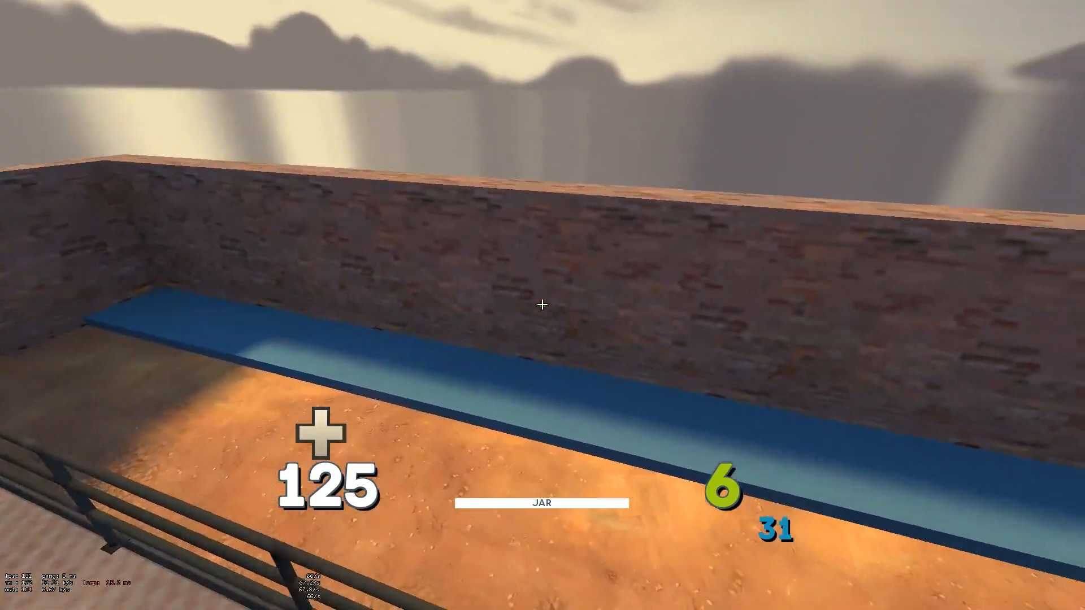
pyautogui.moveTo(543, 305)
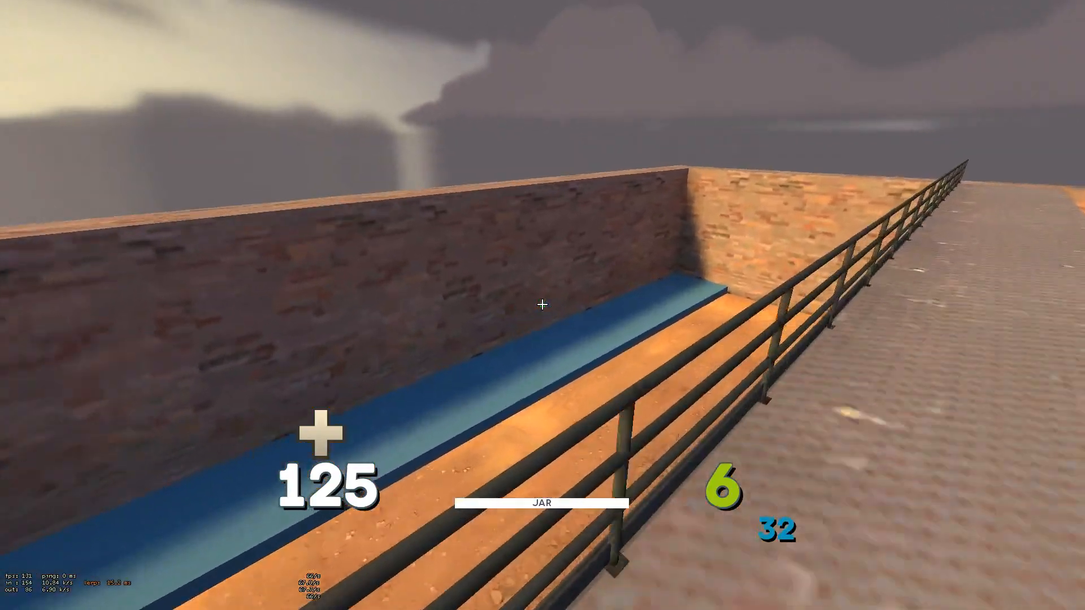
pyautogui.moveTo(543, 306)
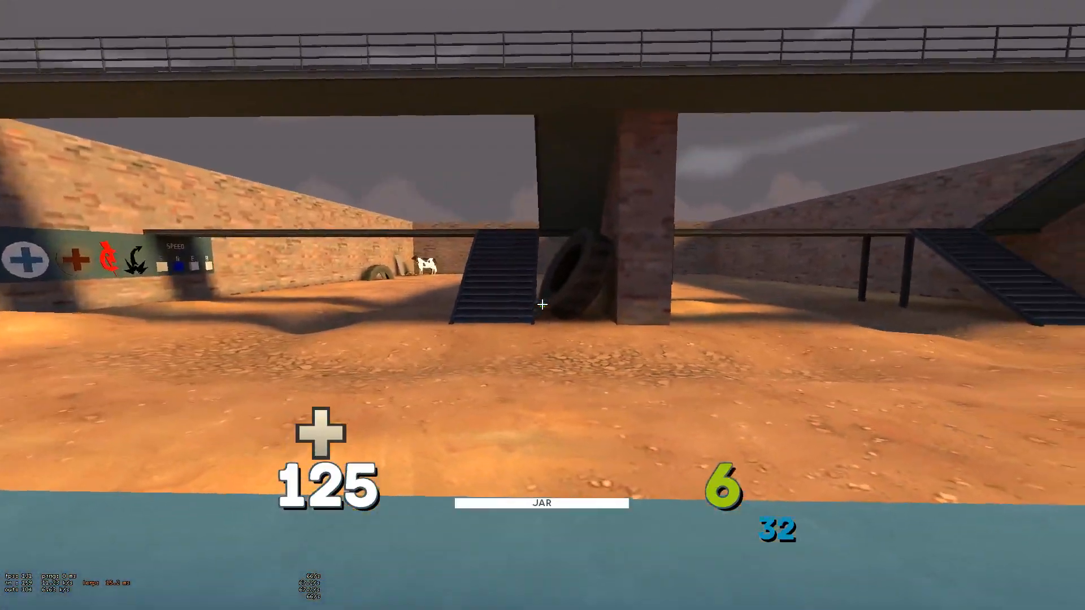
# Leave the match for Notepad, where PositiveColor reads 0 255 0 255
pyautogui.press('shift+tab')
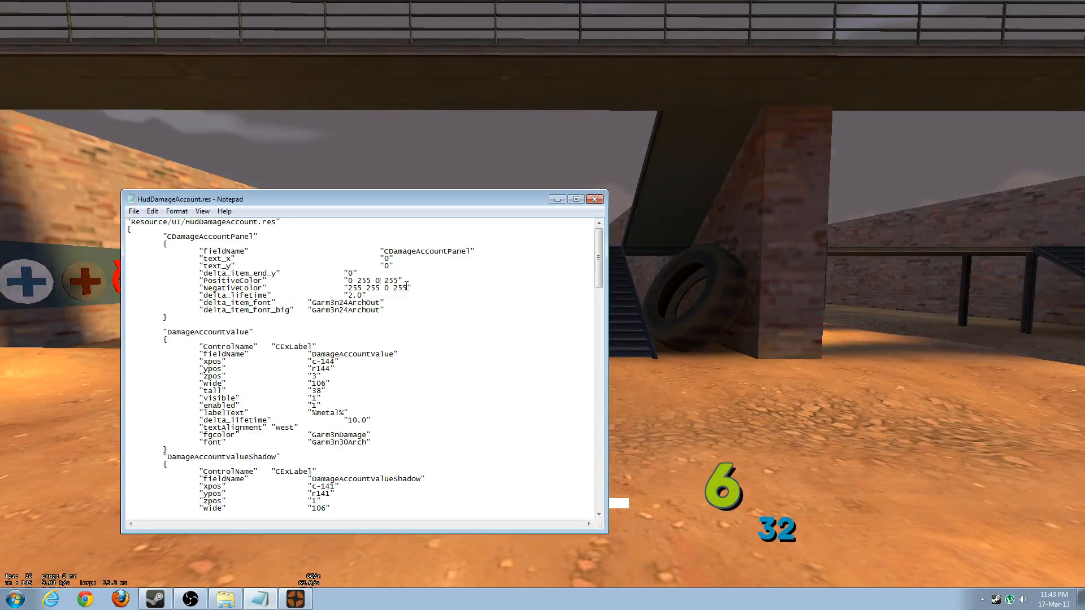
pyautogui.moveTo(318, 257)
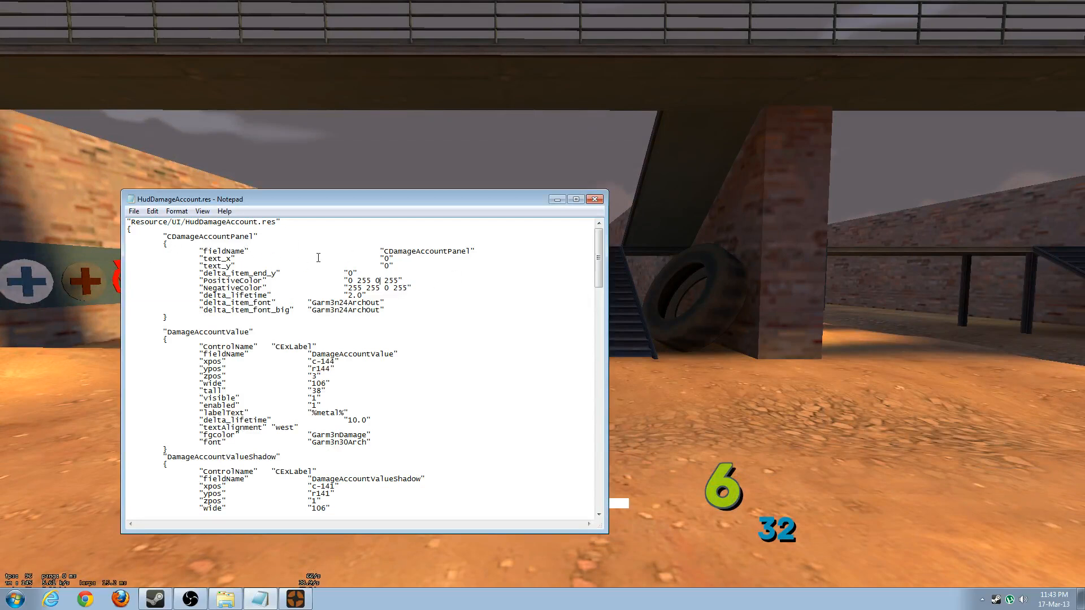
pyautogui.moveTo(513, 313)
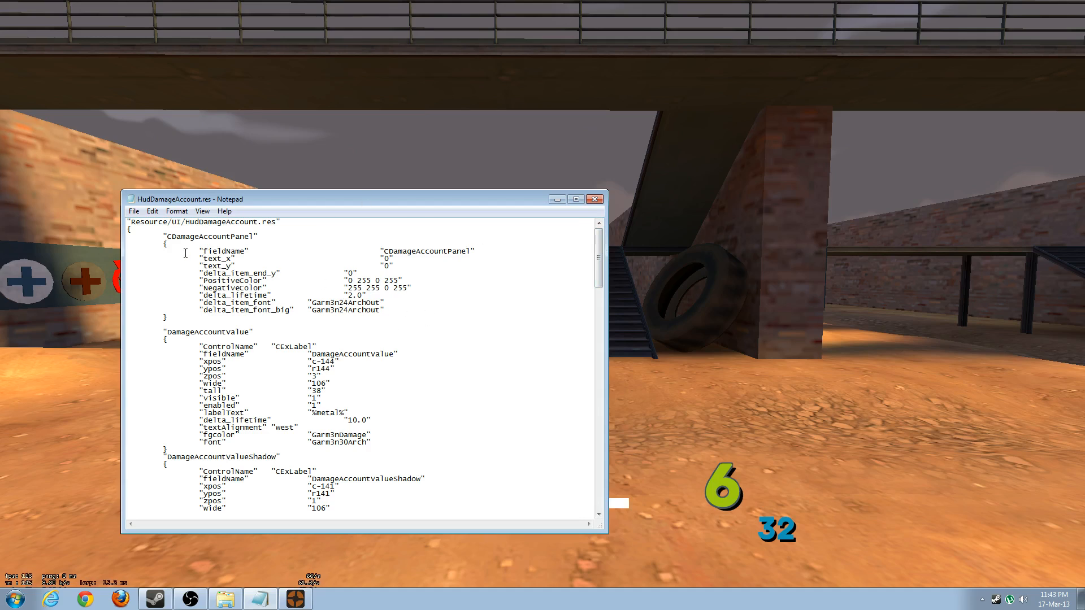
pyautogui.moveTo(133, 211)
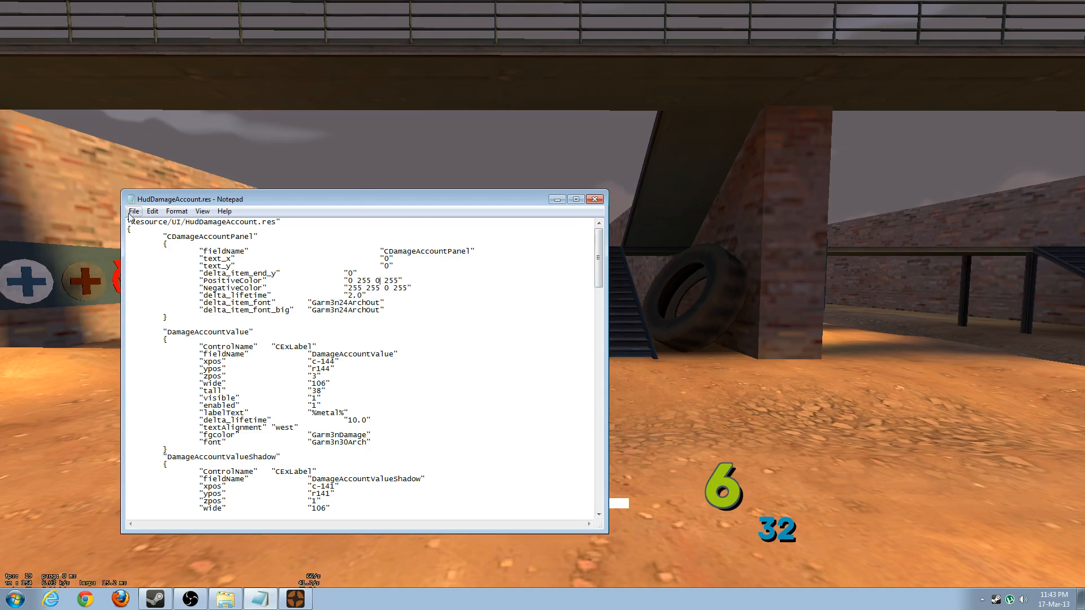